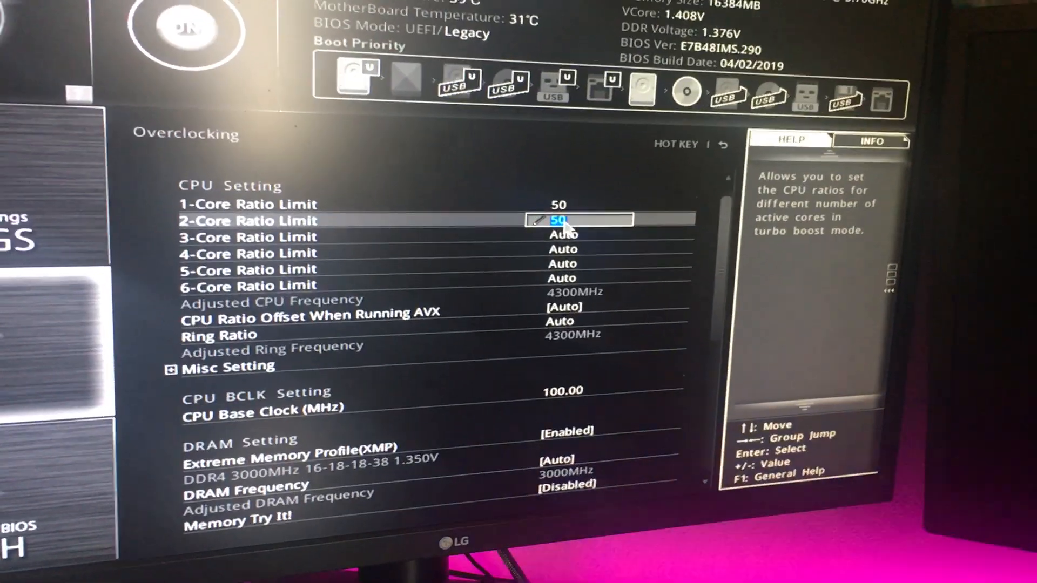
Set the 2- through 6-Core Ratio Limits to 50 for a 5000MHz adjusted frequency.
key(down)
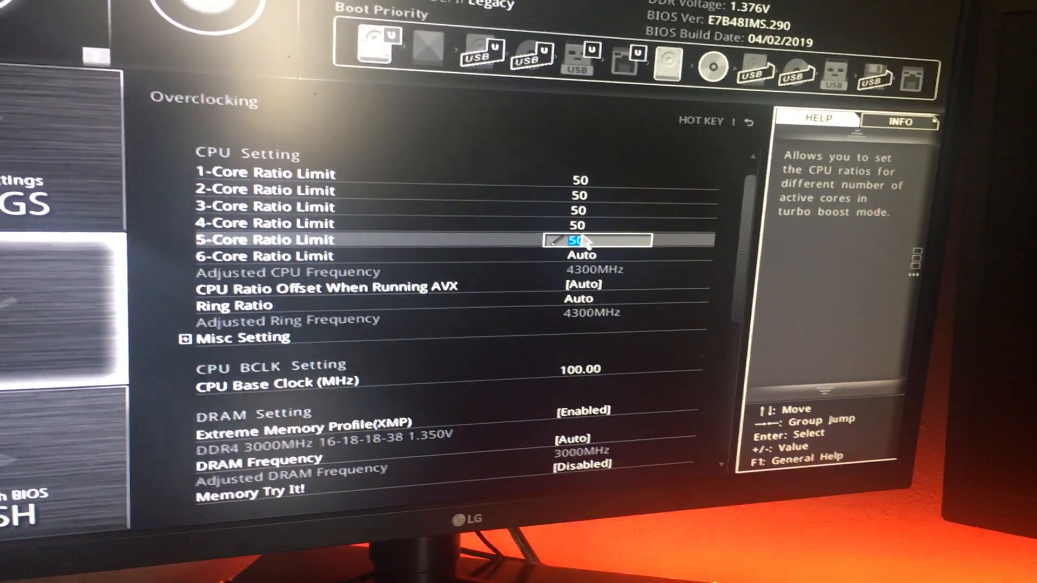
key(Down)
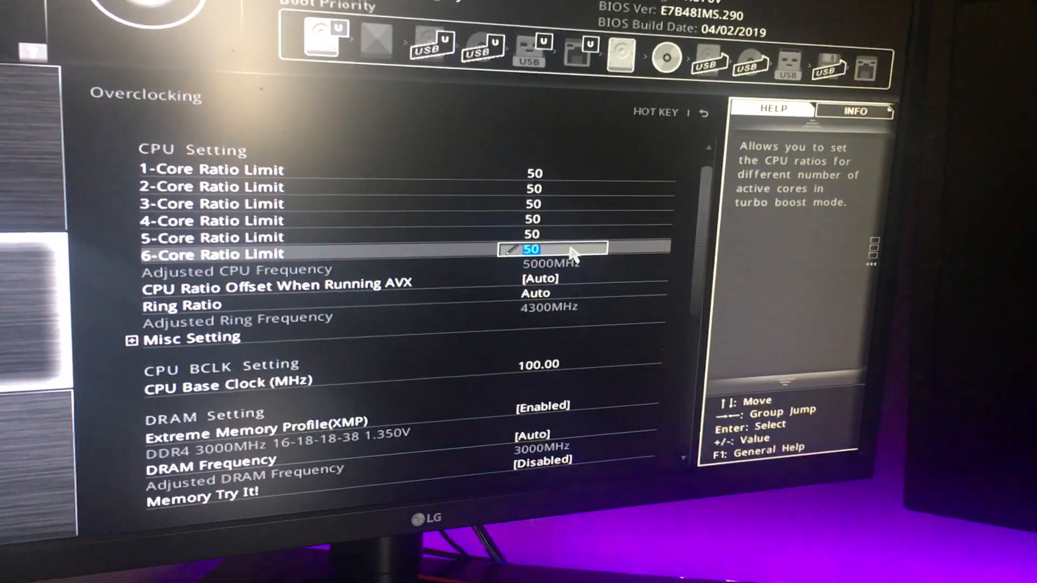
key(down)
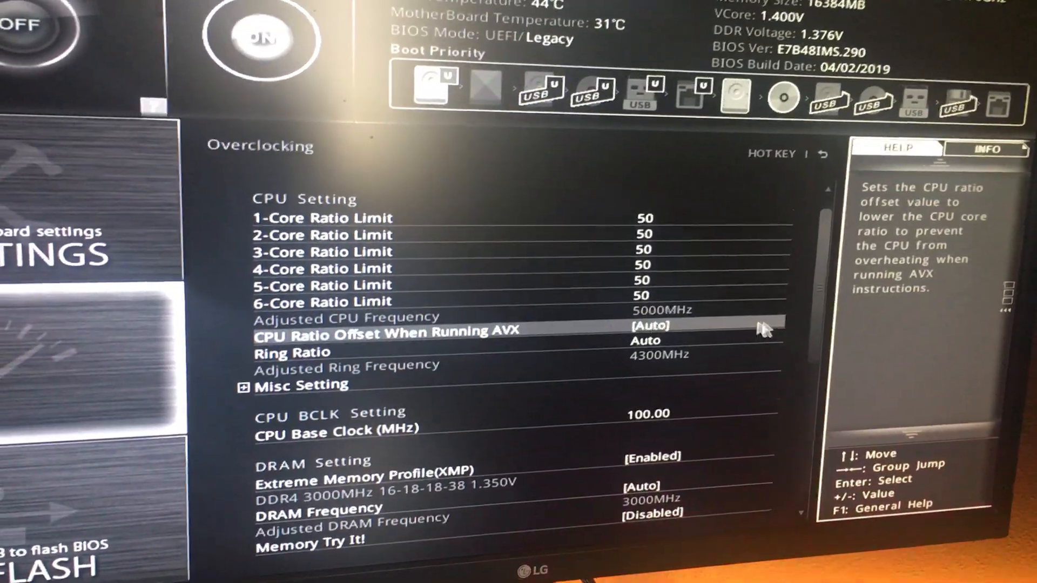
Scroll to Voltage Setting and set CPU Core Voltage to 1.350V instead of Auto.
scroll(down, 3)
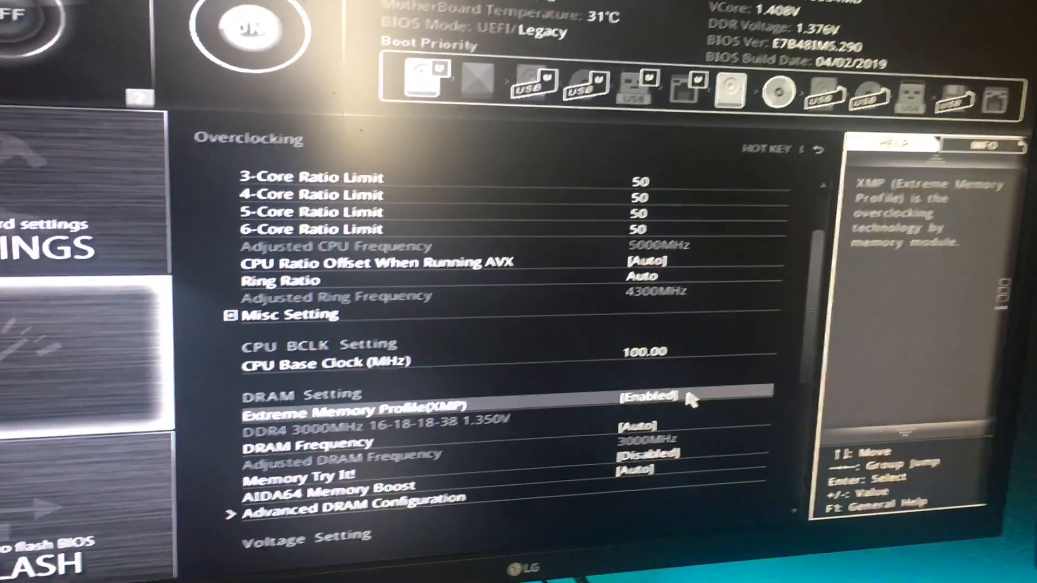
scroll(down, 3)
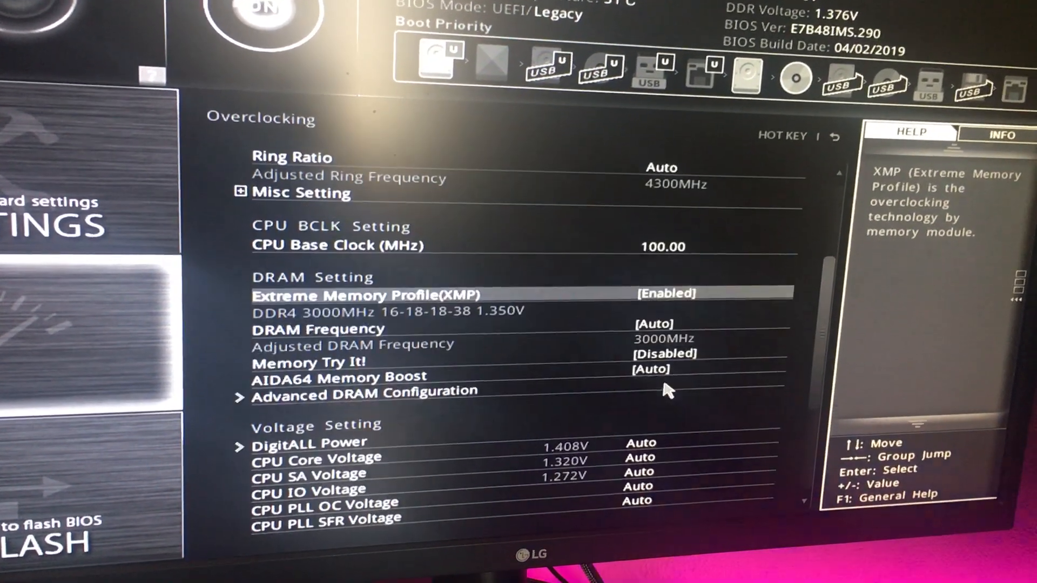
key(Down)
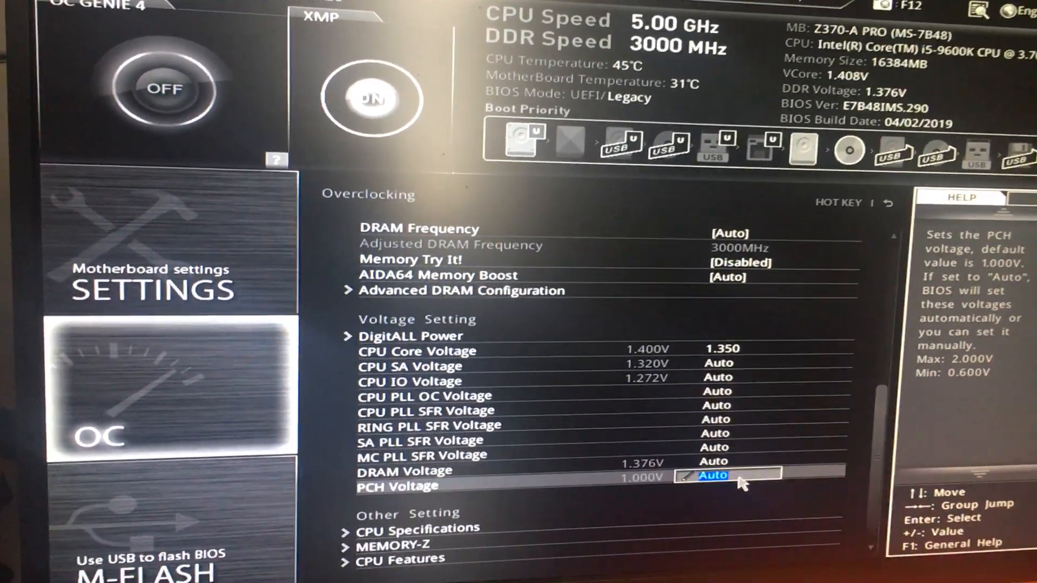
key(Up)
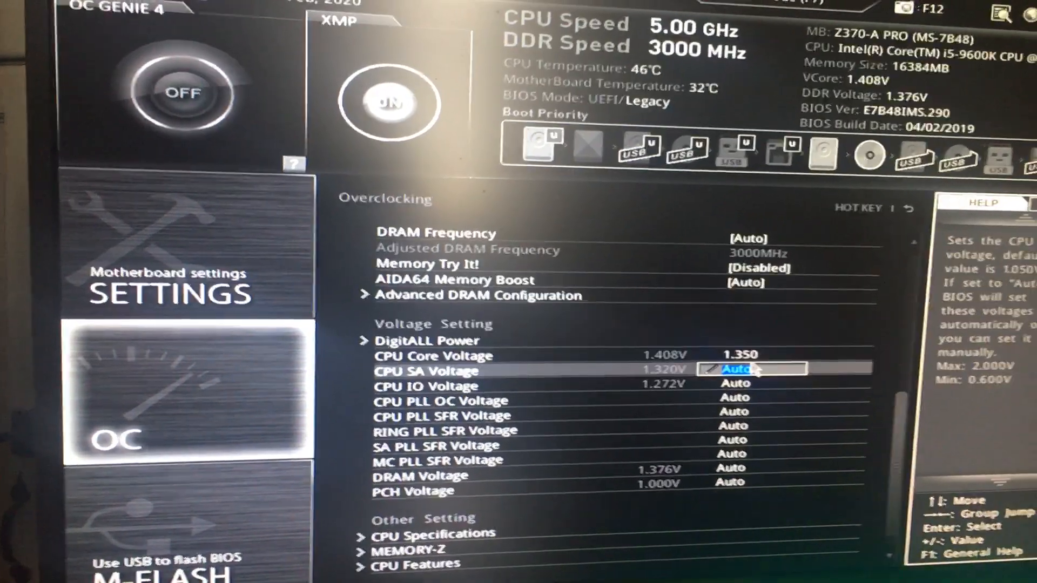
scroll(up, 3)
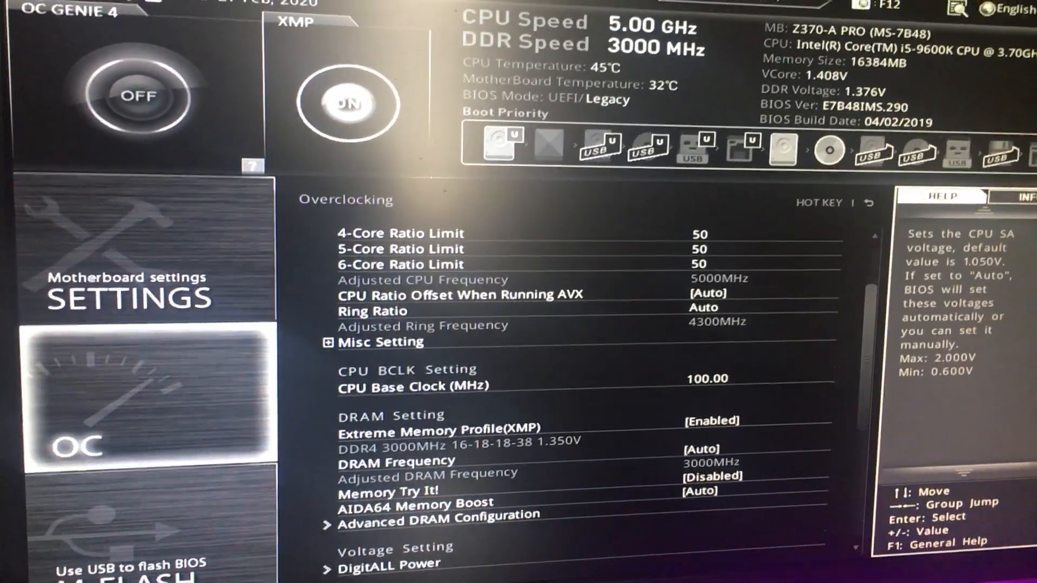